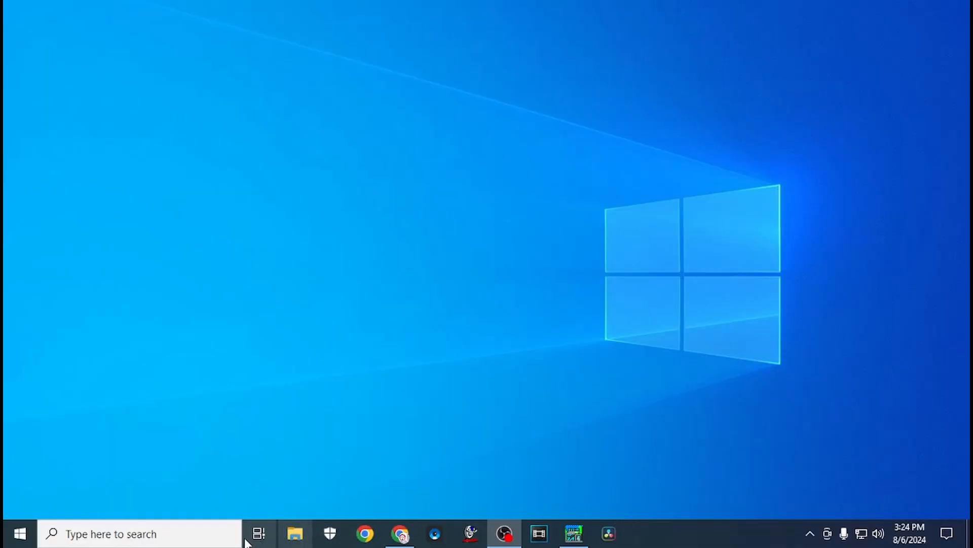
# Search Windows for "clipboard" to surface Clipboard settings as the best match
pyautogui.click(136, 533)
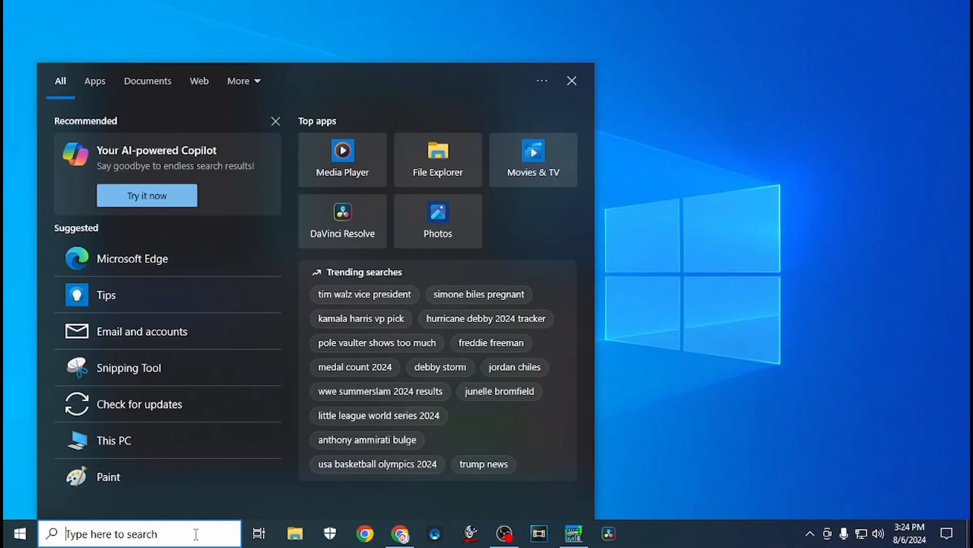
pyautogui.write('clipboard')
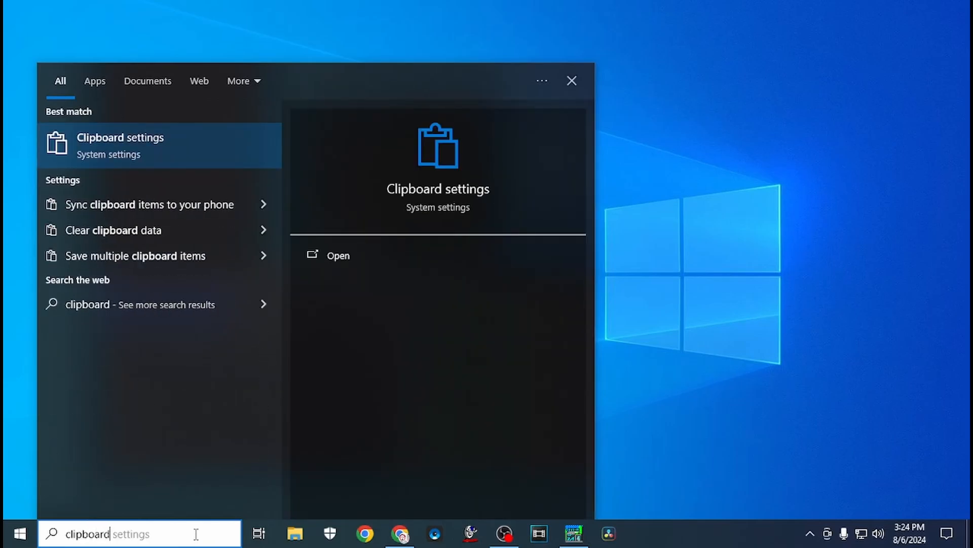
pyautogui.moveTo(124, 146)
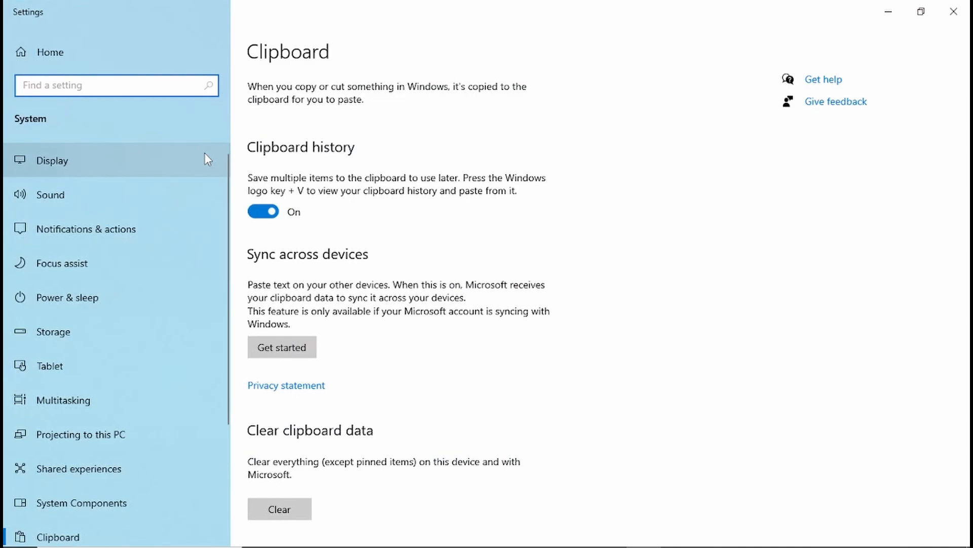
pyautogui.moveTo(285, 223)
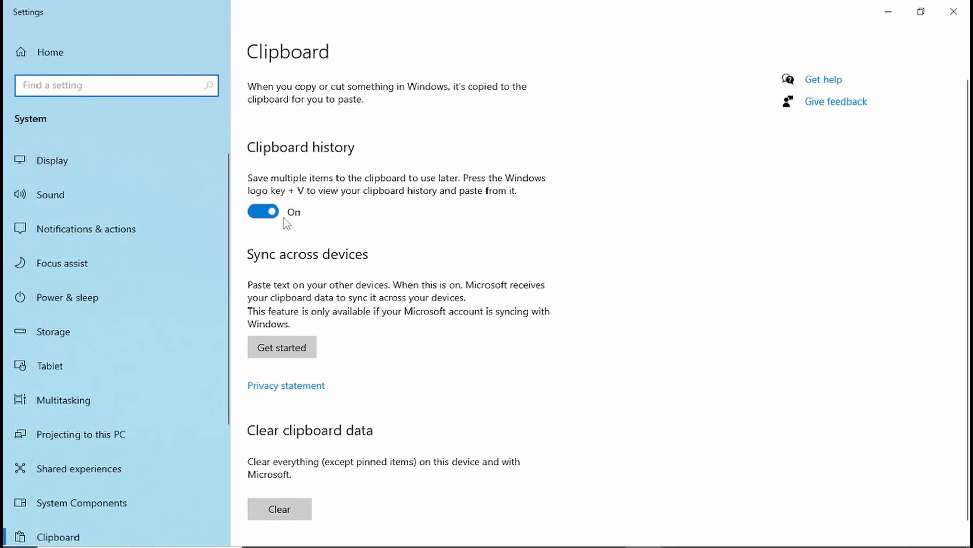
pyautogui.moveTo(271, 214)
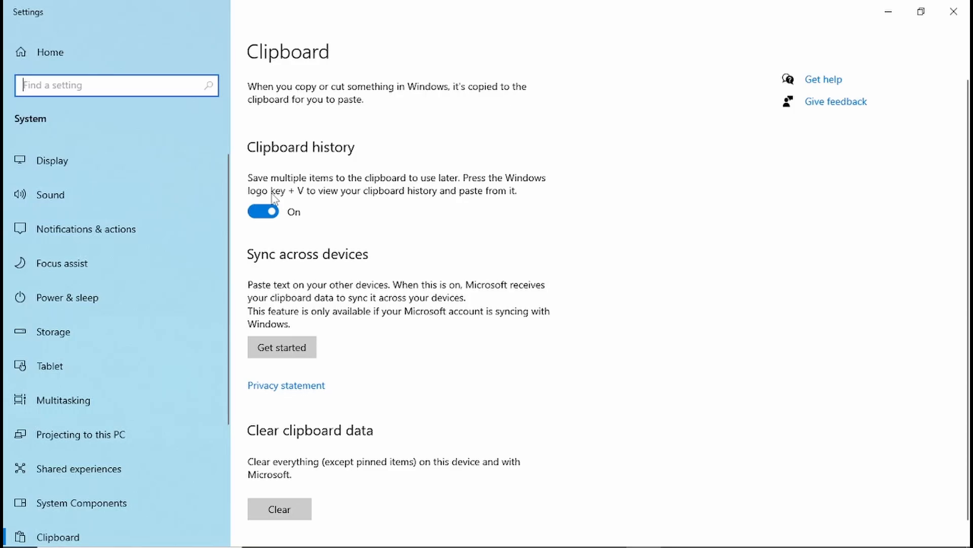
pyautogui.moveTo(954, 35)
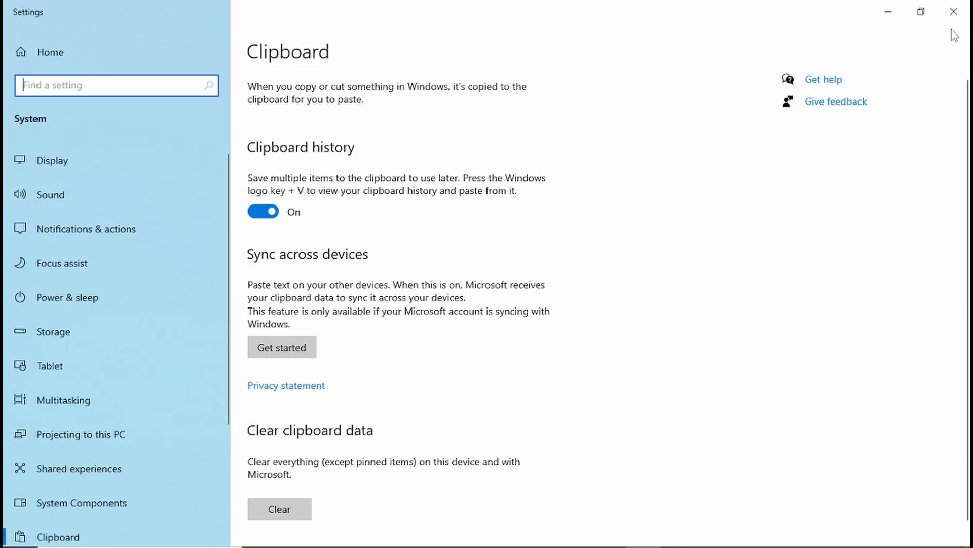
# Close the Clipboard settings window after confirming clipboard history is on
pyautogui.click(955, 11)
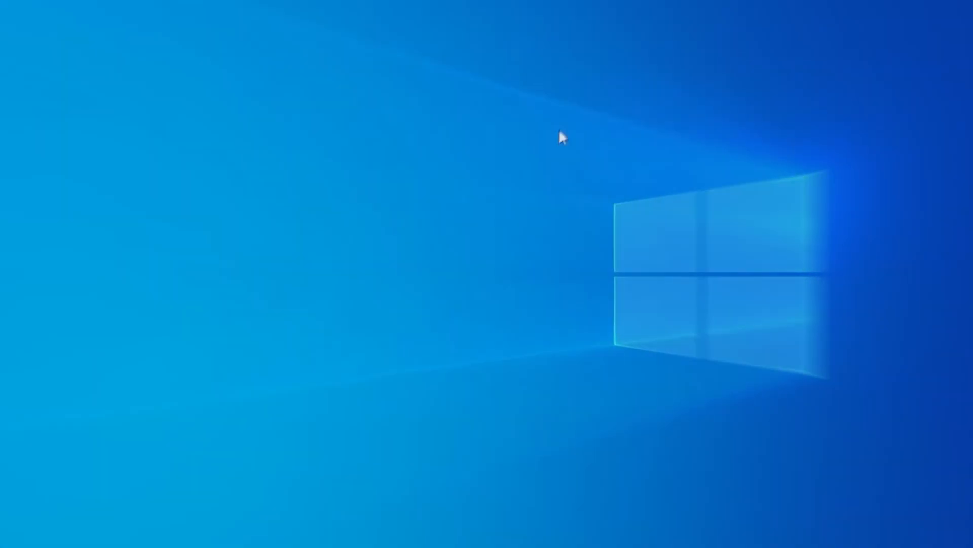
# Type "This is it" and "That is that" on two lines of the blank Word document
pyautogui.click(427, 533)
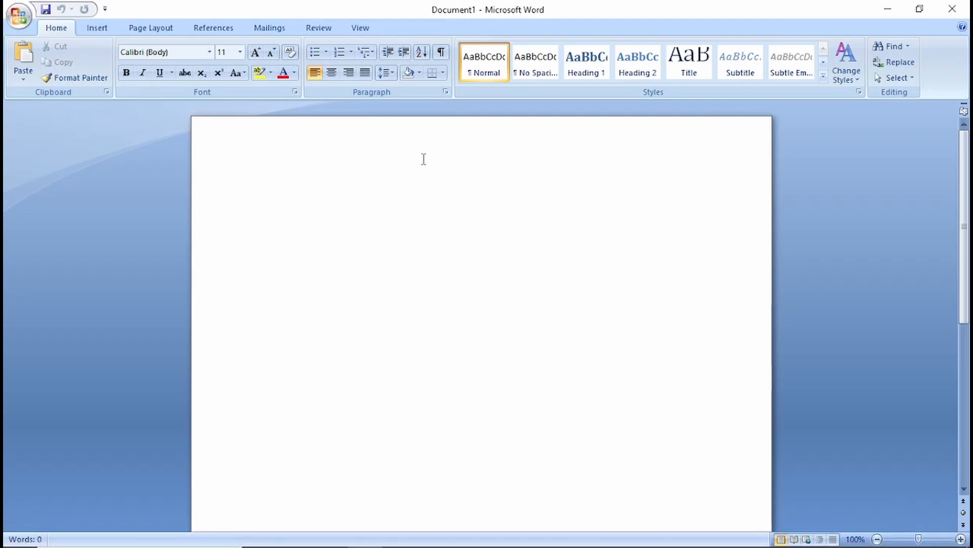
pyautogui.write('This')
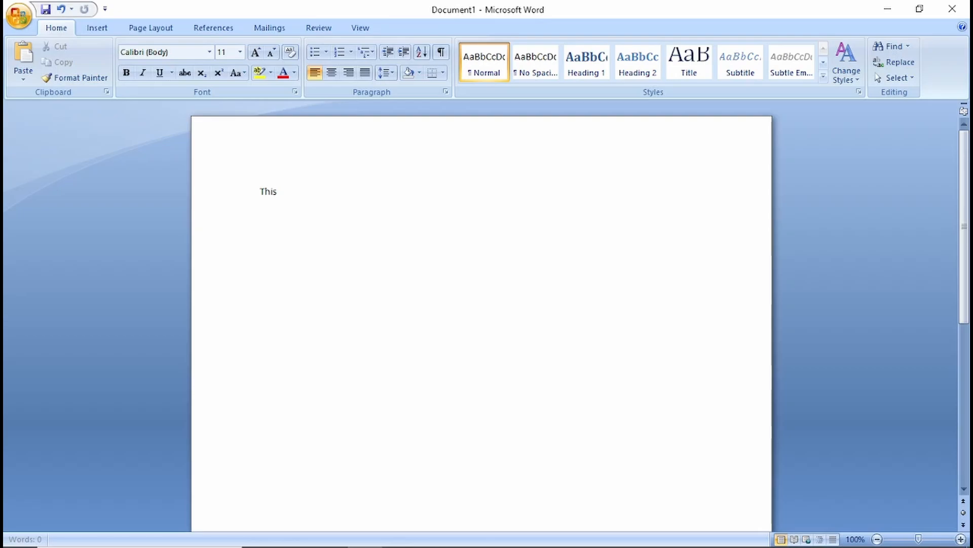
pyautogui.write('is it')
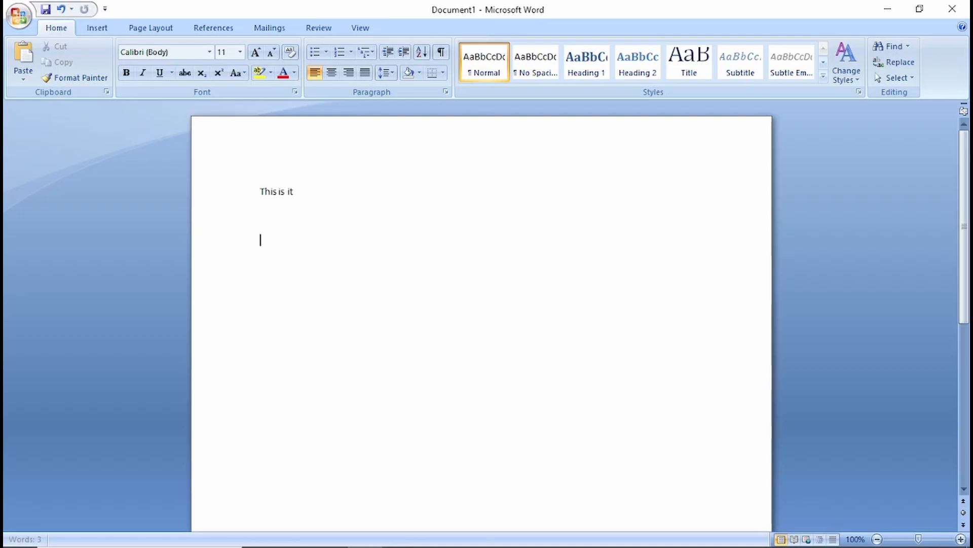
pyautogui.write('That is')
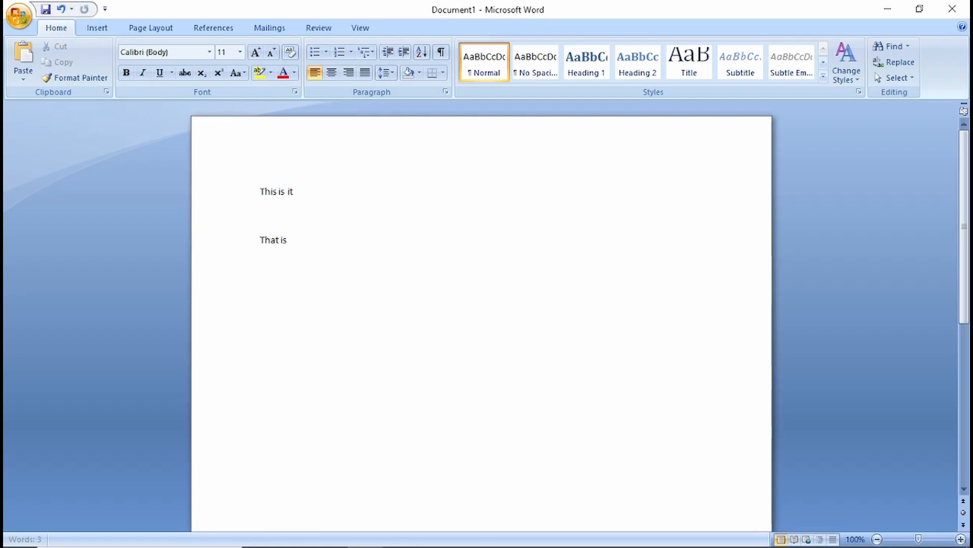
pyautogui.write('that')
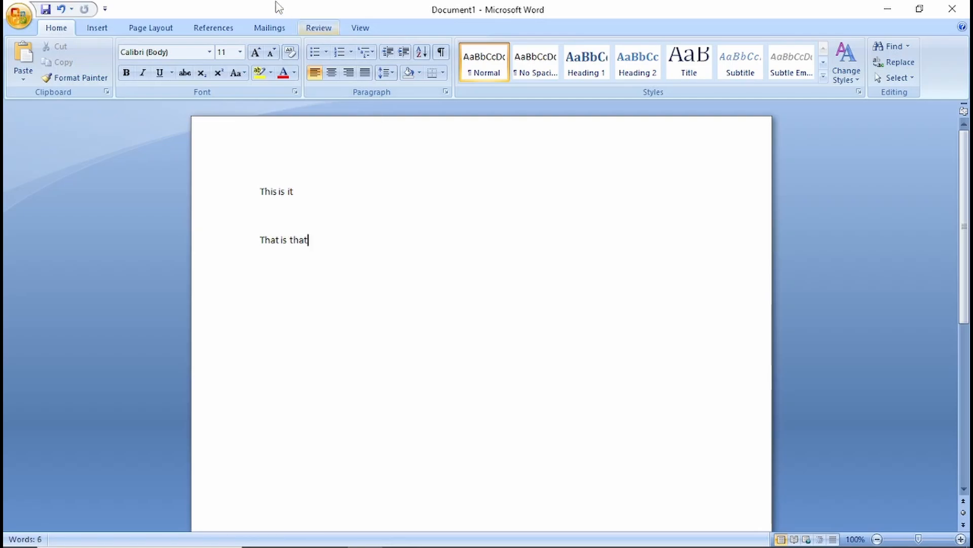
# Copy "This is it" and "That is that" via the right-click Copy command
pyautogui.tripleClick(276, 191)
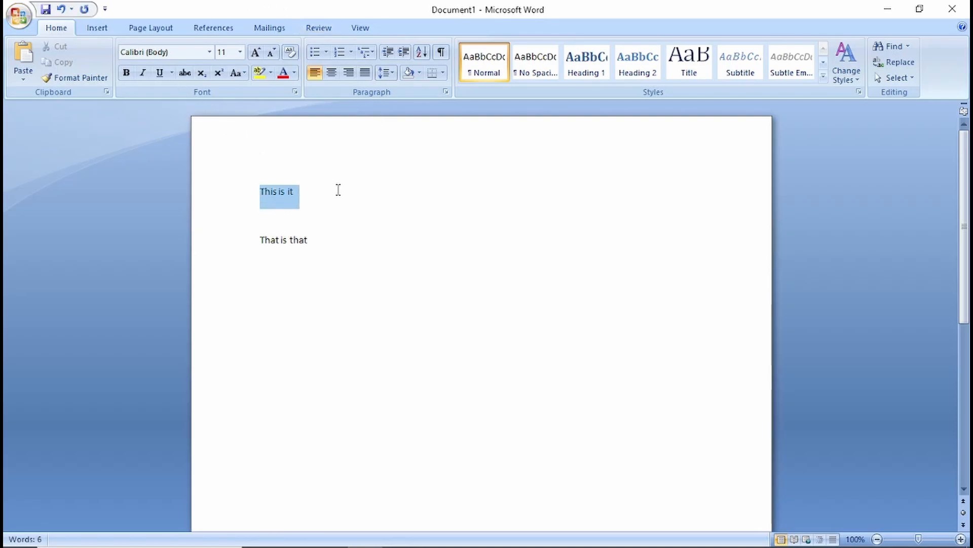
pyautogui.rightClick(278, 191)
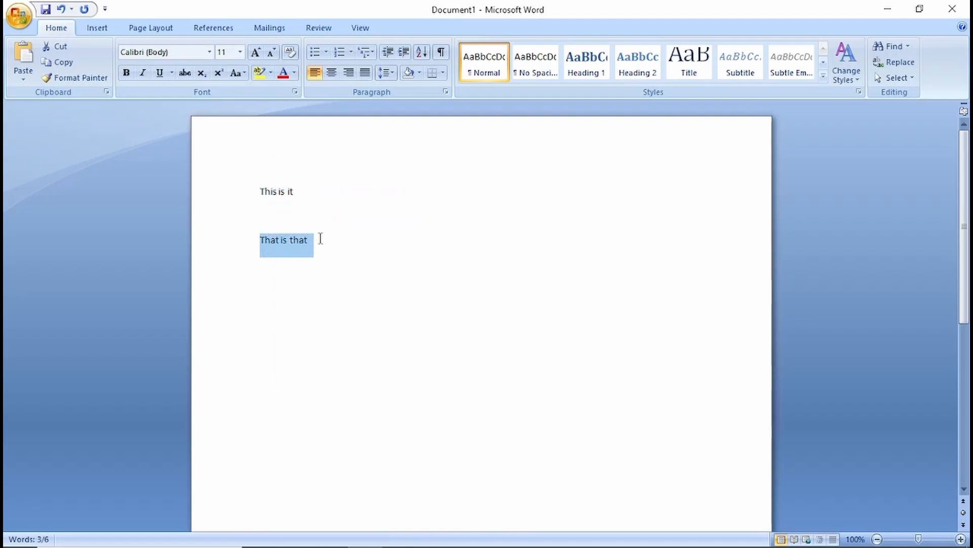
pyautogui.rightClick(284, 240)
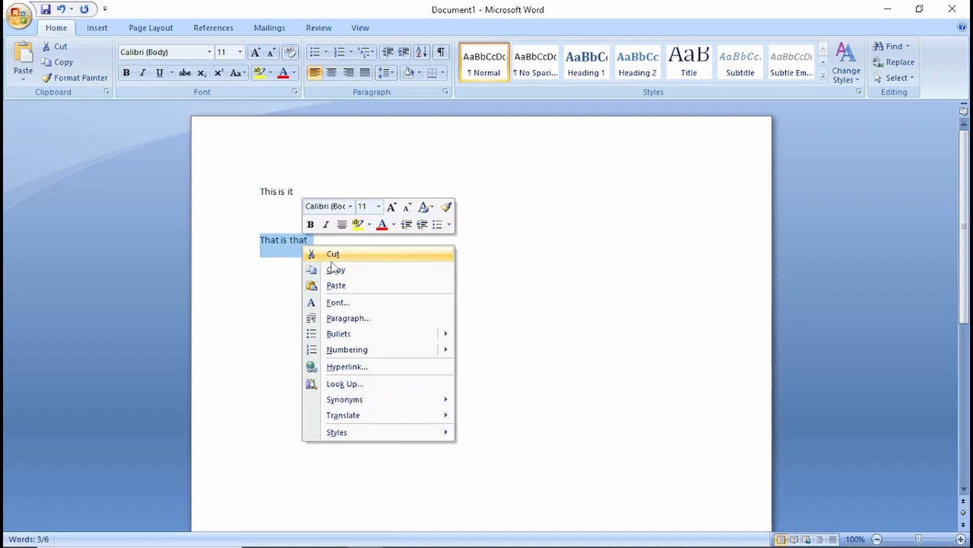
pyautogui.click(415, 248)
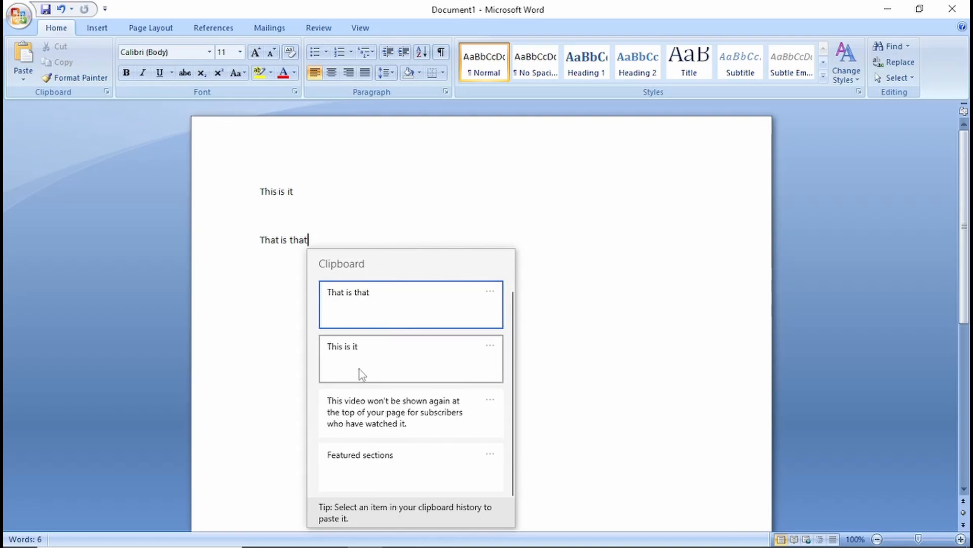
pyautogui.moveTo(355, 365)
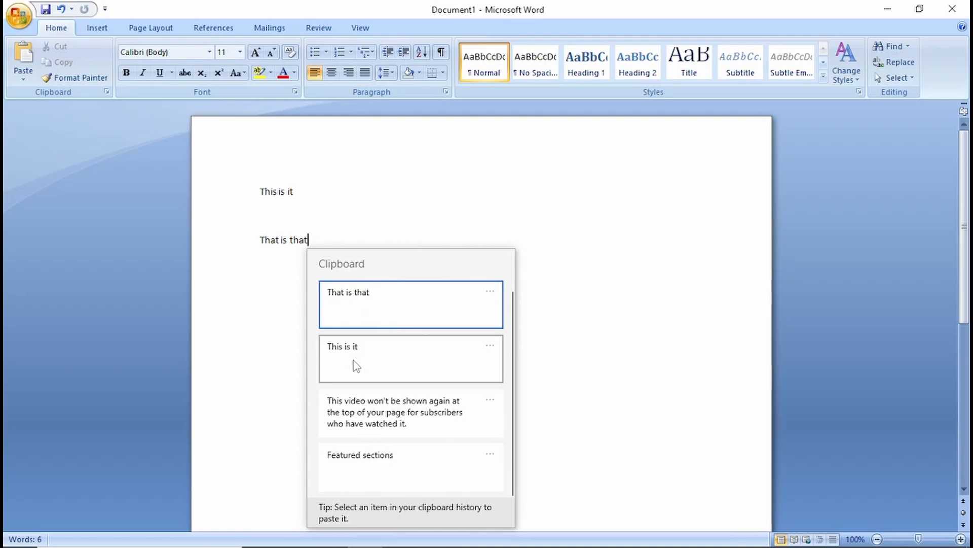
# Paste the "This is it" entry from clipboard history below "That is that"
pyautogui.click(410, 358)
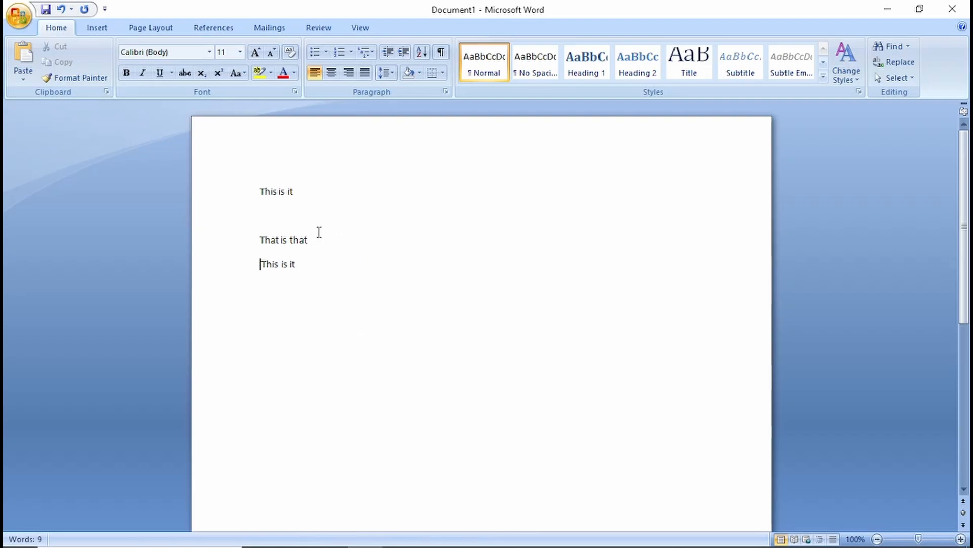
pyautogui.moveTo(444, 259)
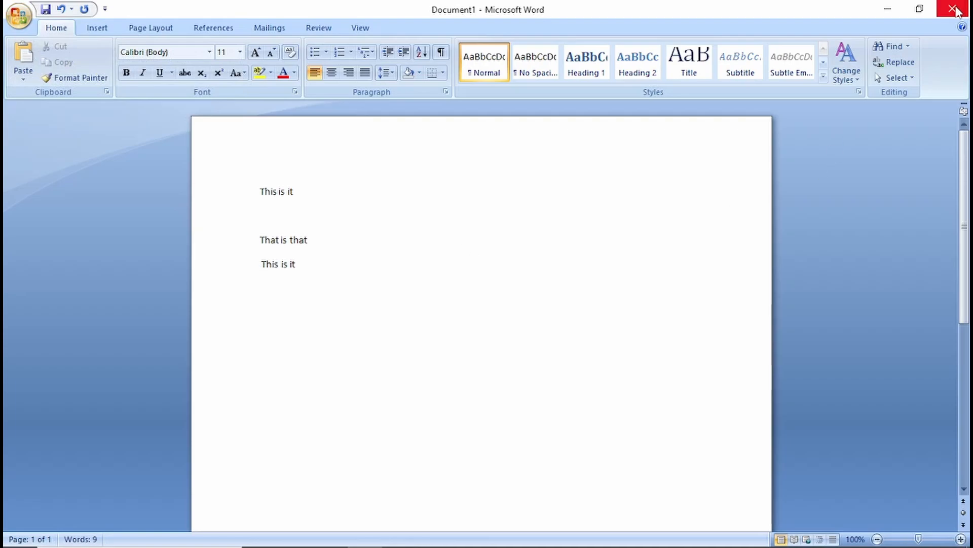
# Close Word and choose not to save the document's changes
pyautogui.click(956, 8)
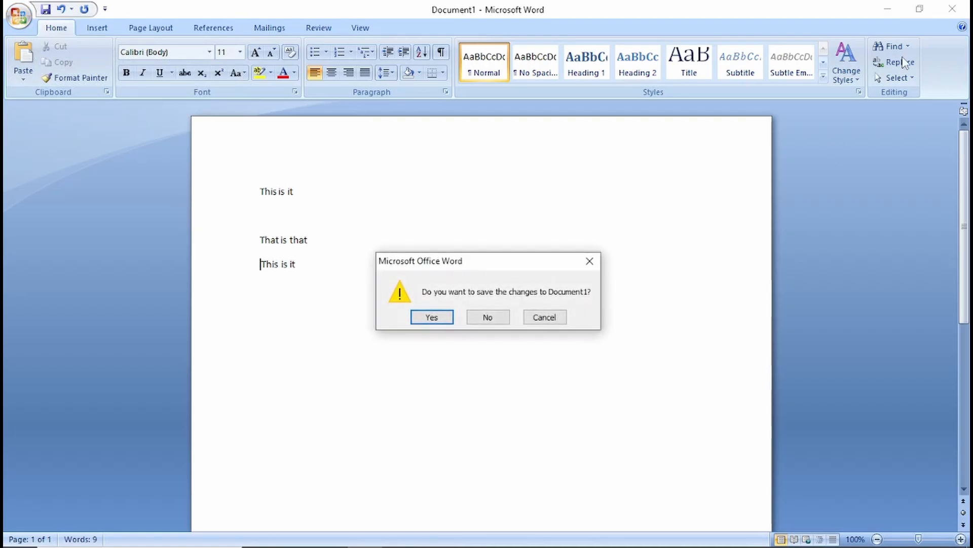
pyautogui.click(488, 316)
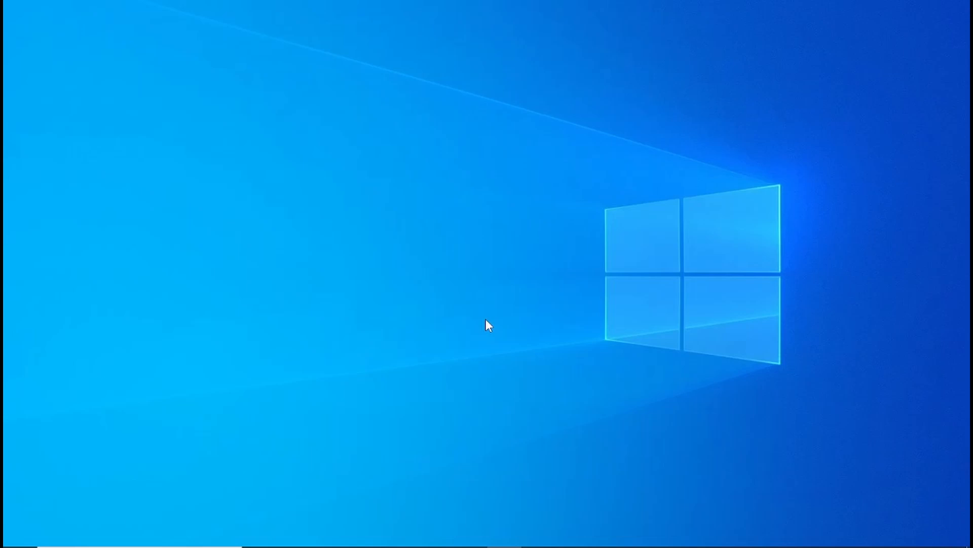
pyautogui.moveTo(631, 263)
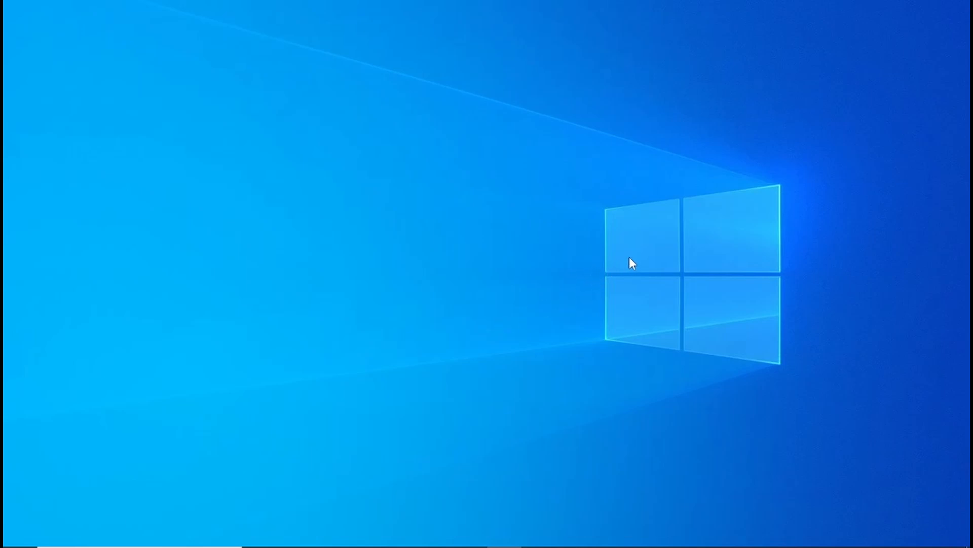
pyautogui.moveTo(691, 249)
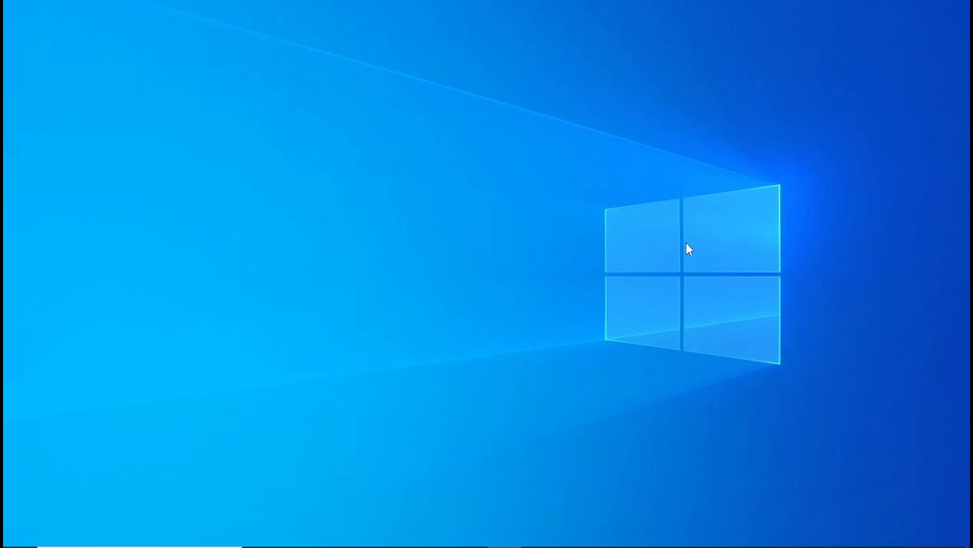
pyautogui.moveTo(671, 249)
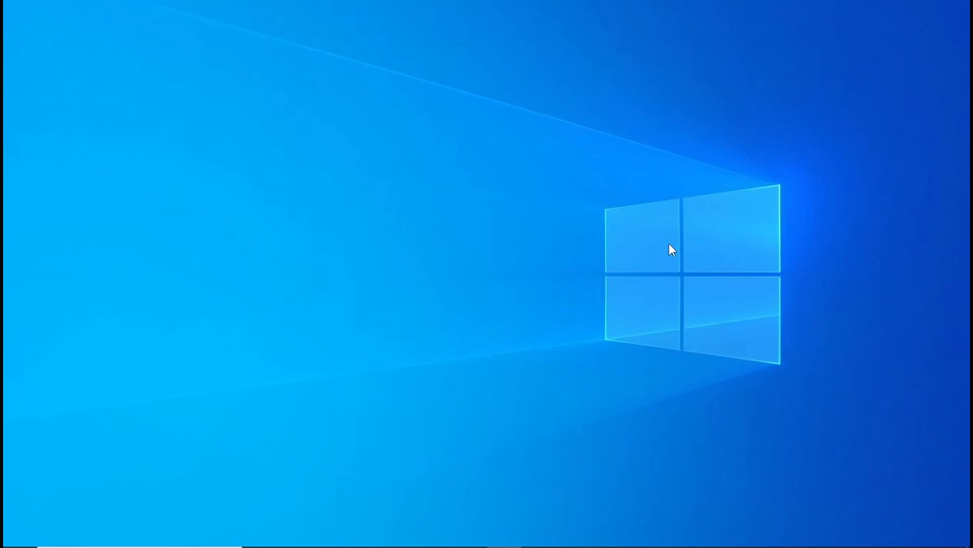